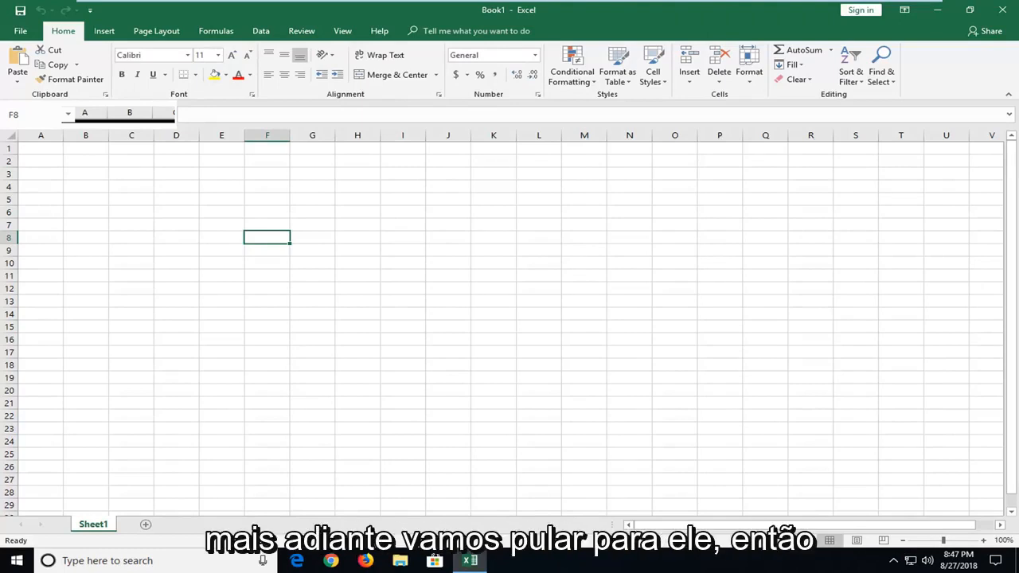
- Bring up the Excel Options window on its General page from the File menu
left_click(226, 251)
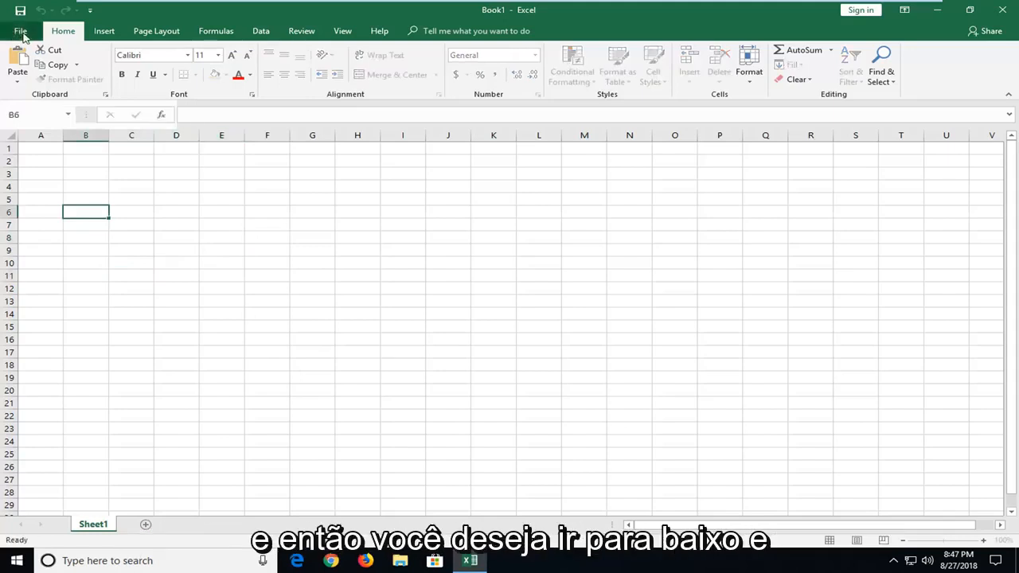
left_click(19, 30)
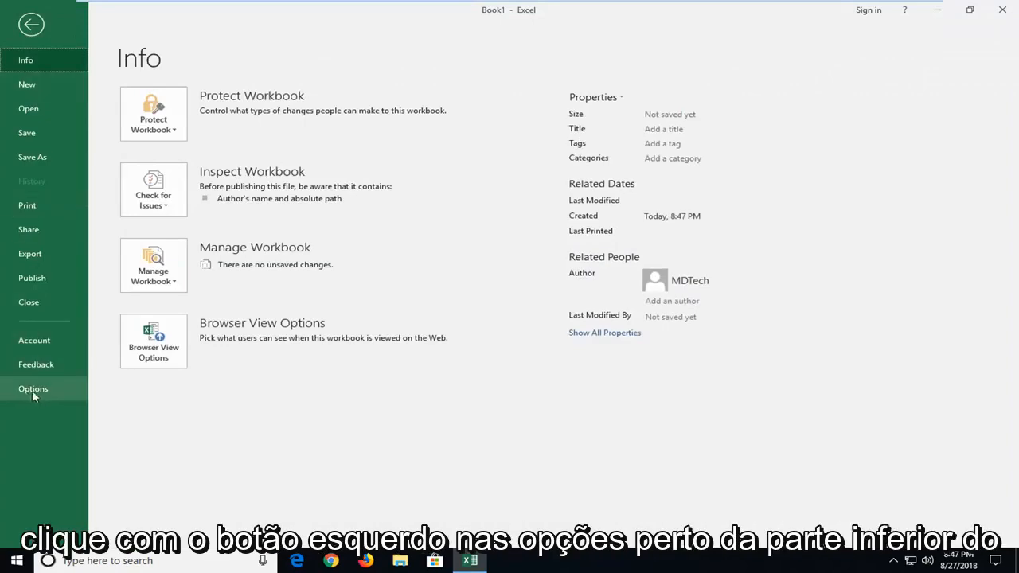
left_click(33, 389)
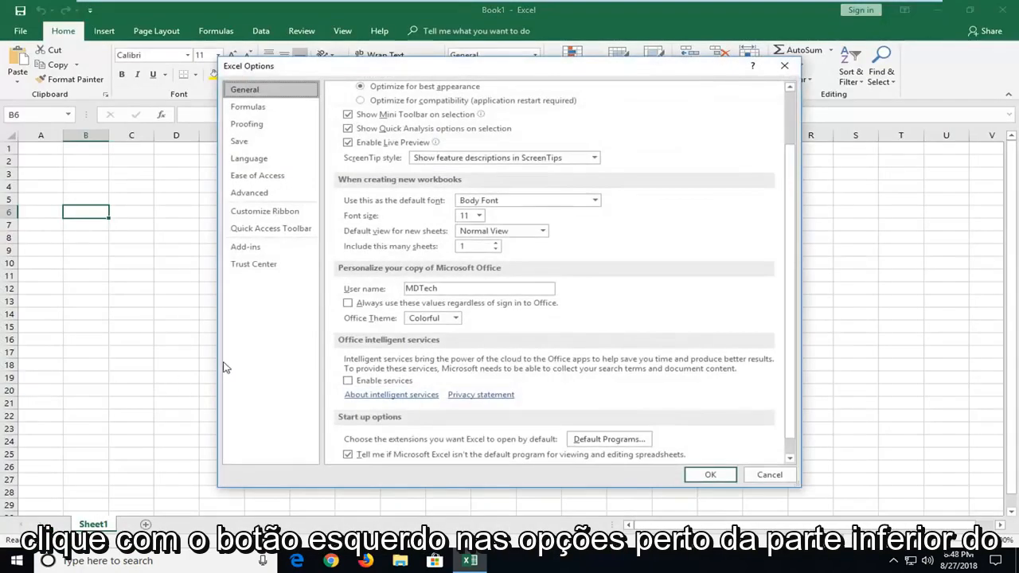
mouse_move(249, 193)
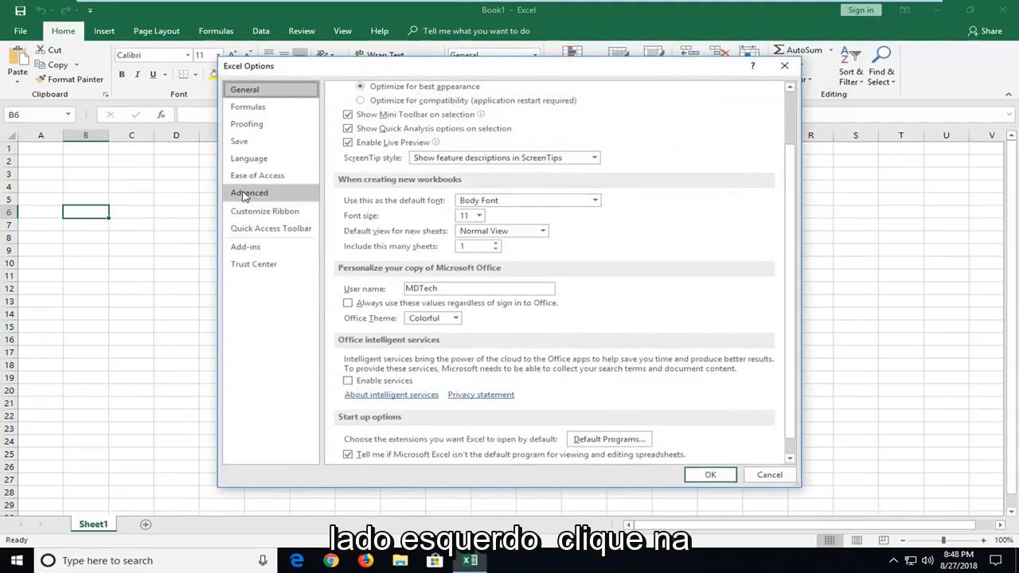
- On the Advanced page, uncheck 'Ask to update automatic links' in the General section
left_click(249, 192)
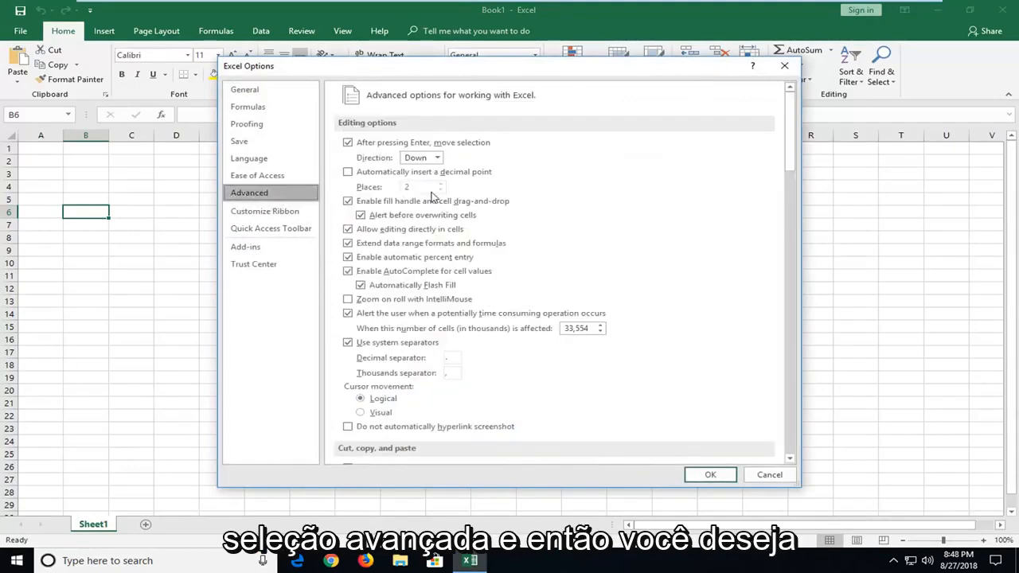
scroll("down", 3)
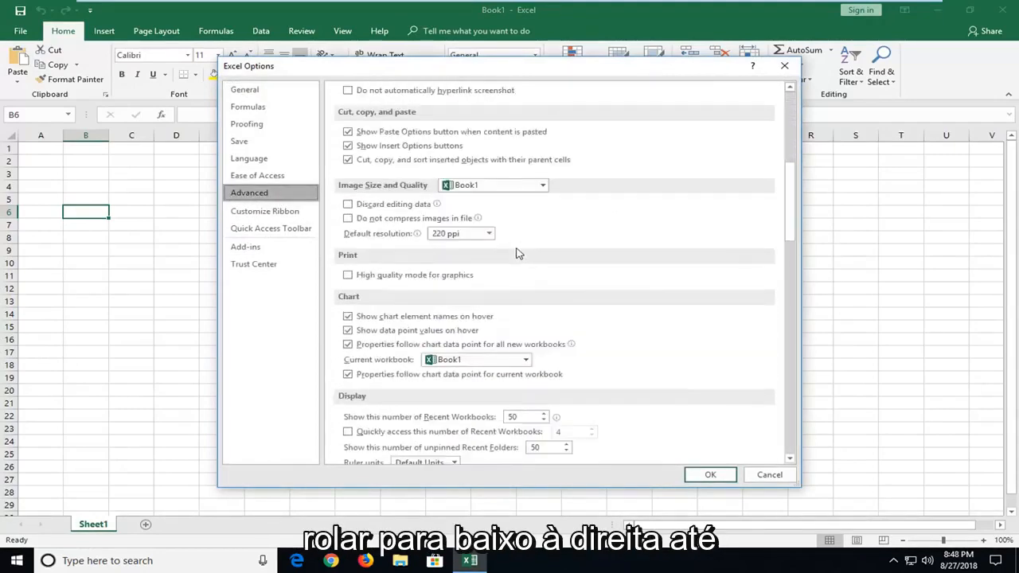
scroll("down", 3)
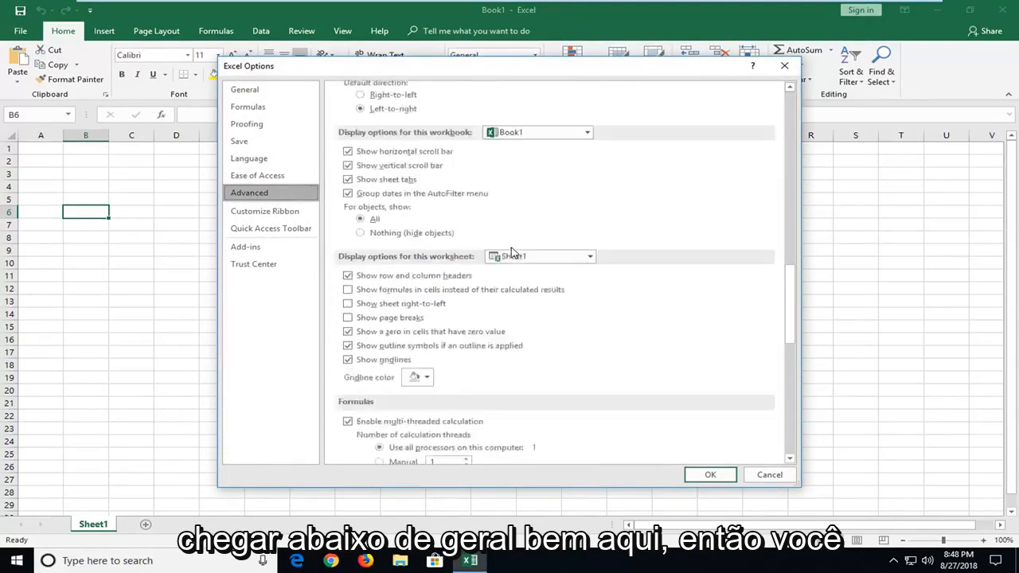
scroll("down", 3)
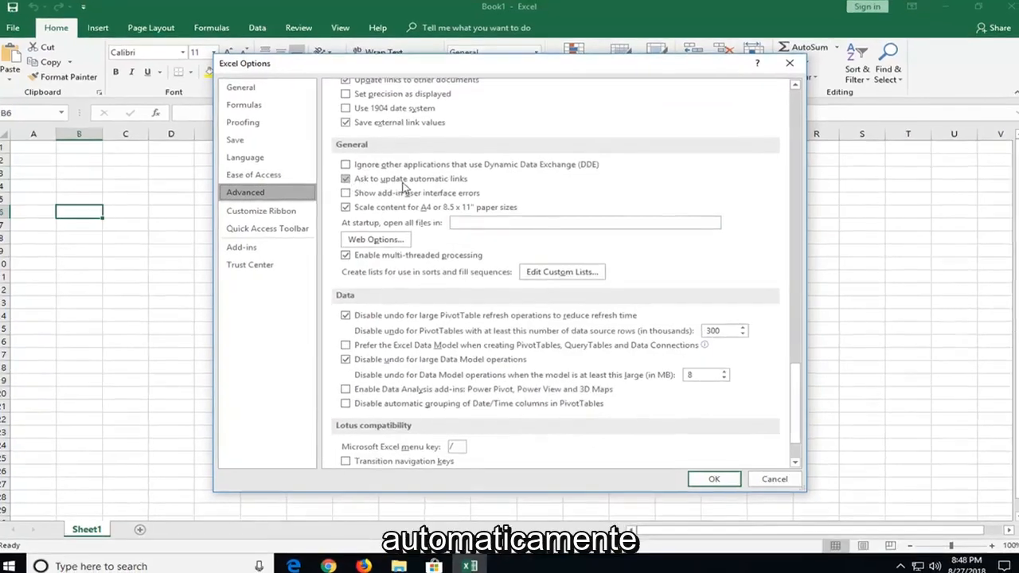
left_click(345, 179)
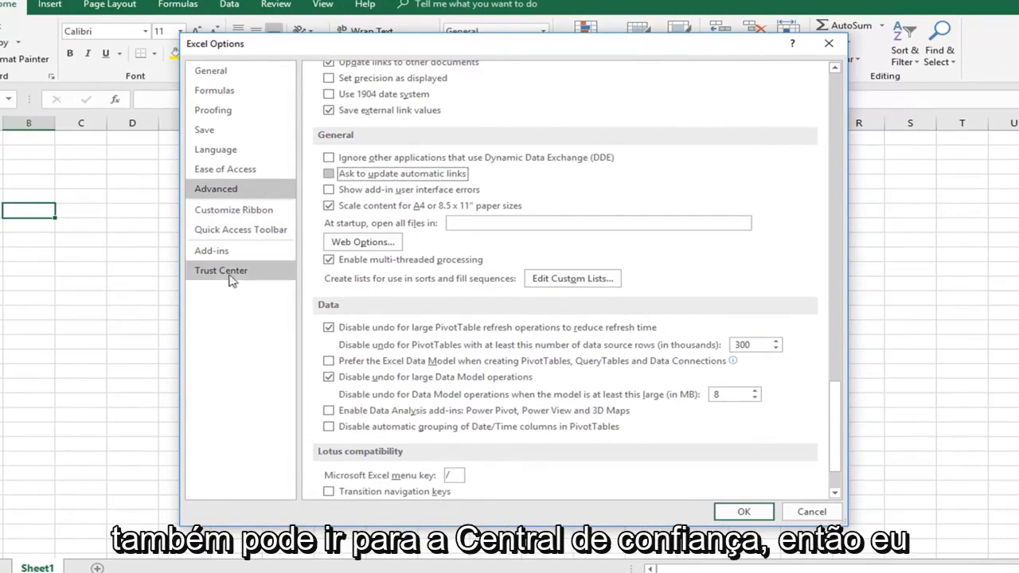
- Go into Trust Center Settings and show the Protected View options
left_click(220, 271)
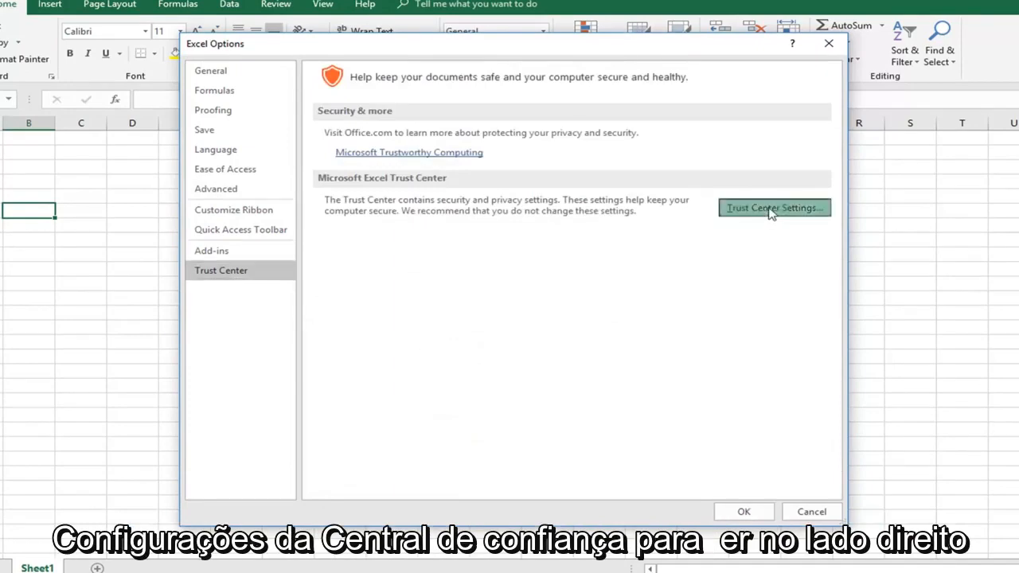
left_click(774, 207)
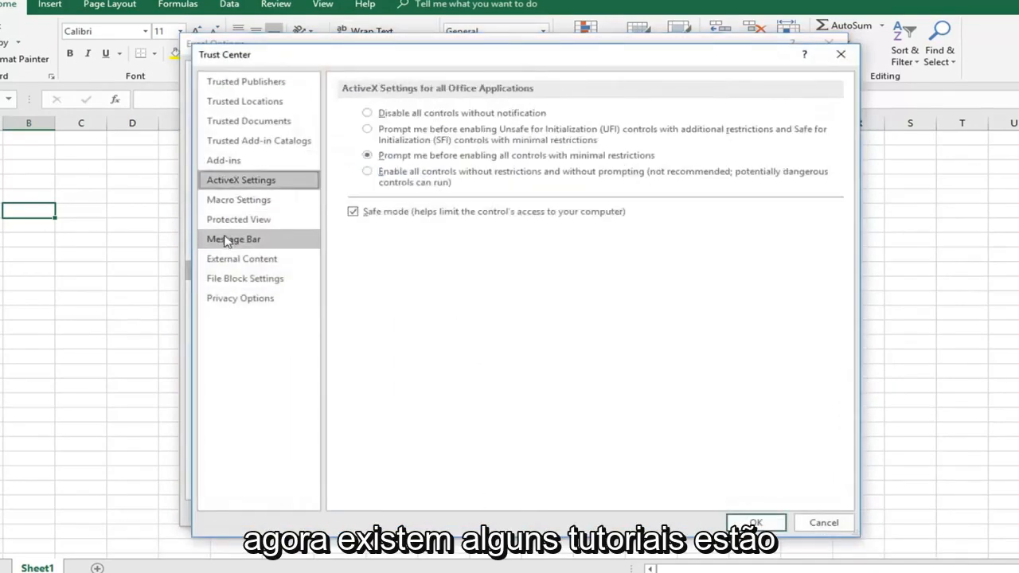
left_click(239, 219)
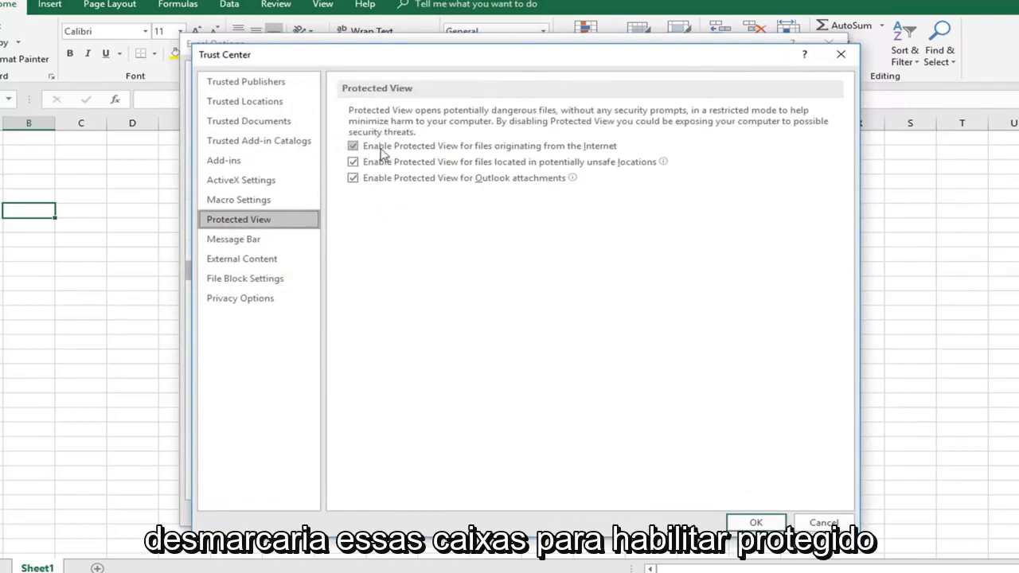
mouse_move(588, 155)
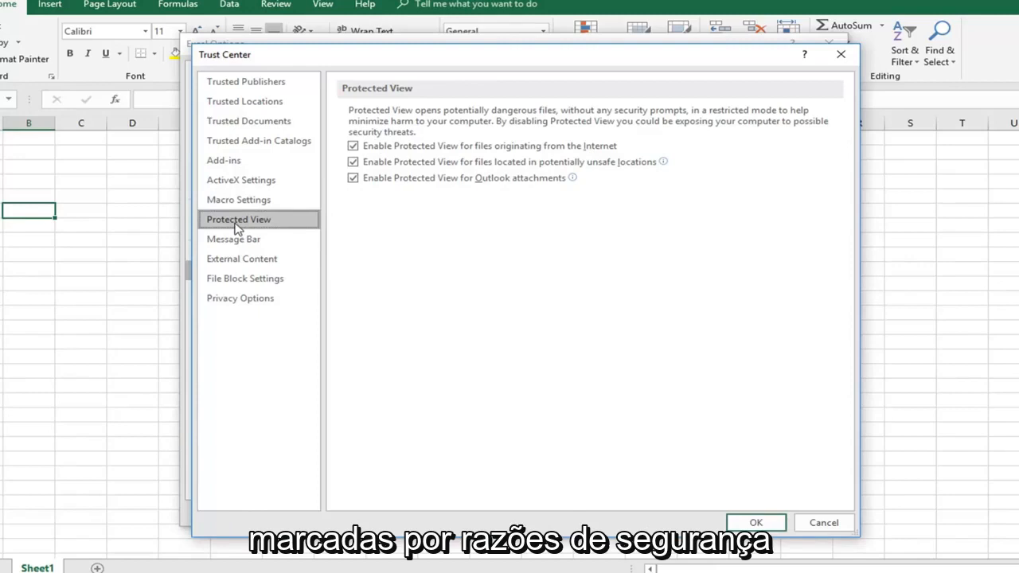
mouse_move(325, 188)
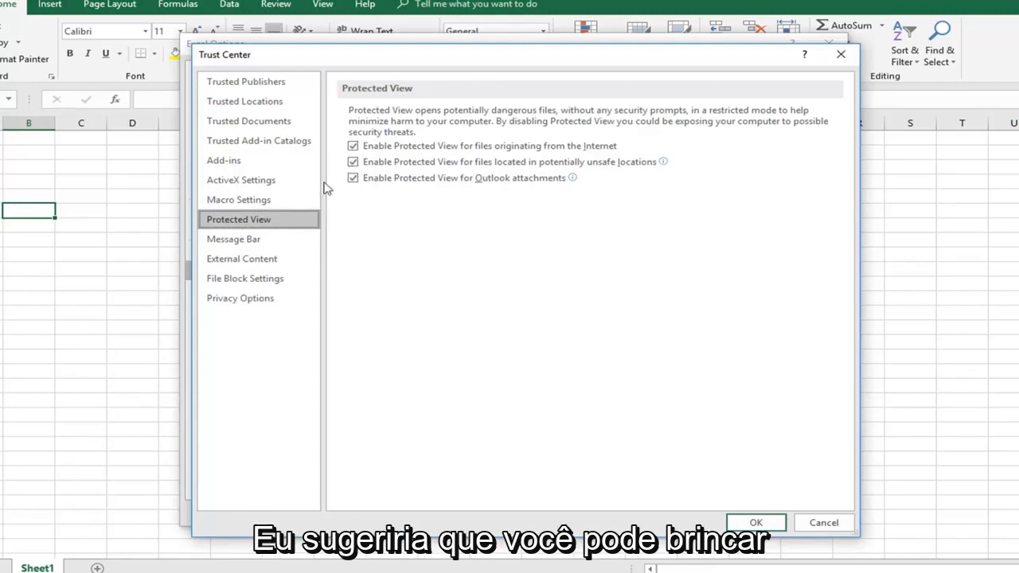
mouse_move(363, 198)
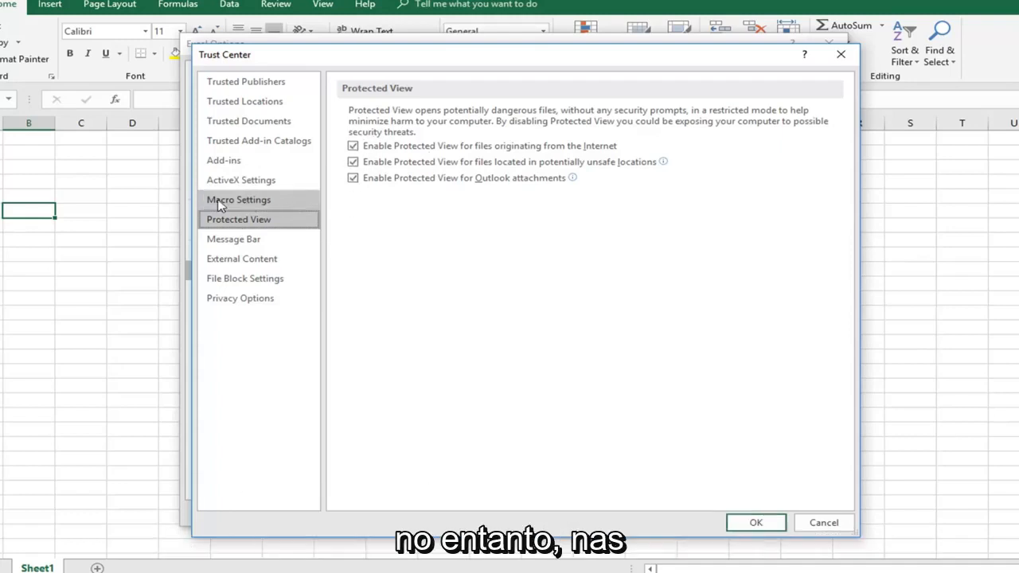
- In Macro Settings choose 'Disable all macros without notification' and confirm with OK
left_click(239, 199)
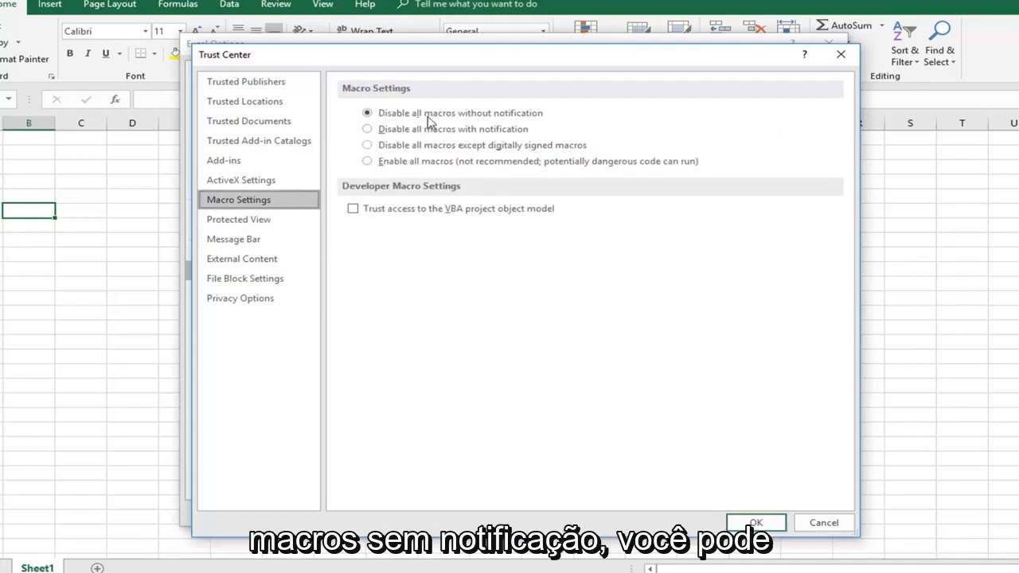
mouse_move(478, 119)
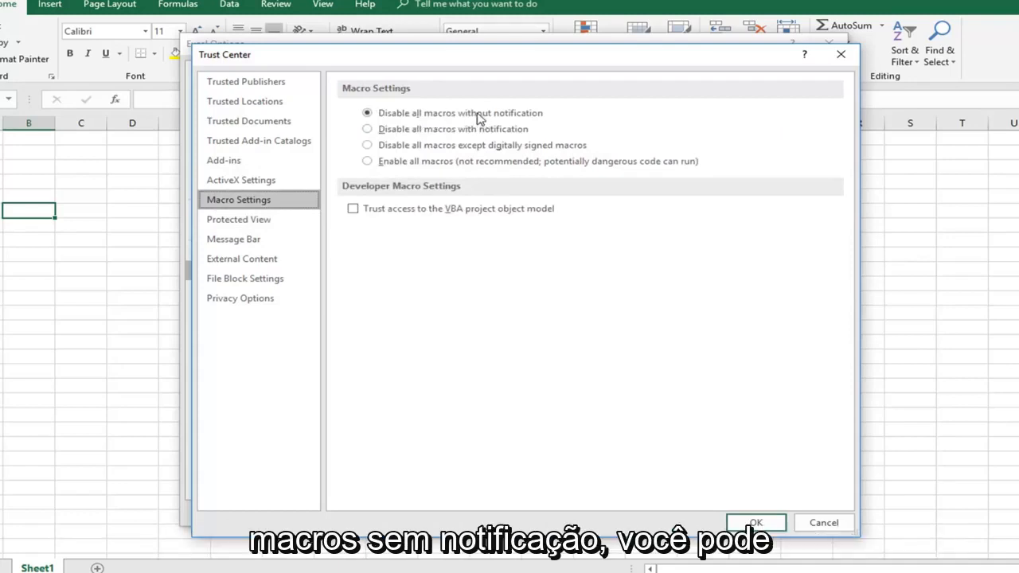
left_click(367, 128)
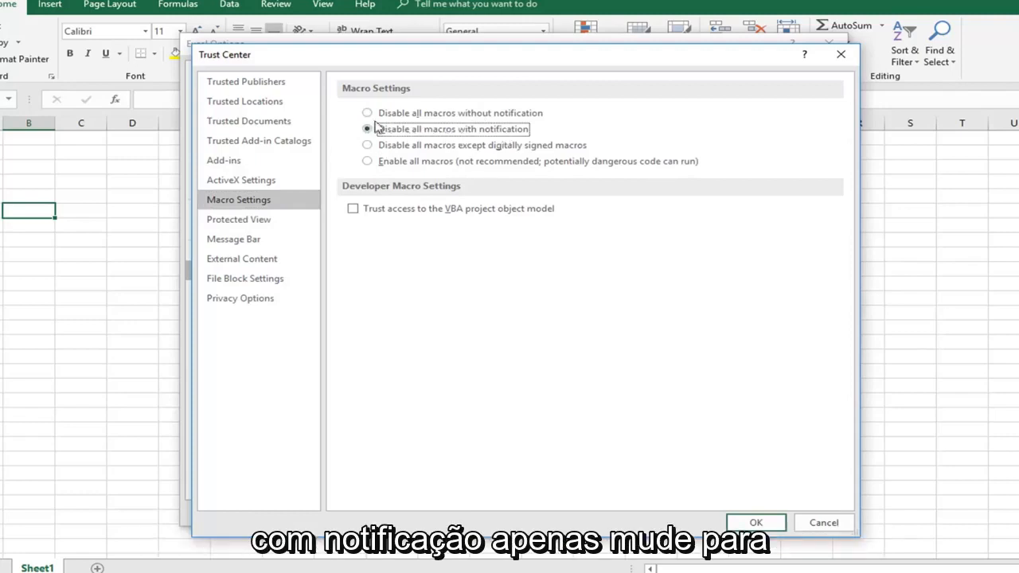
left_click(367, 111)
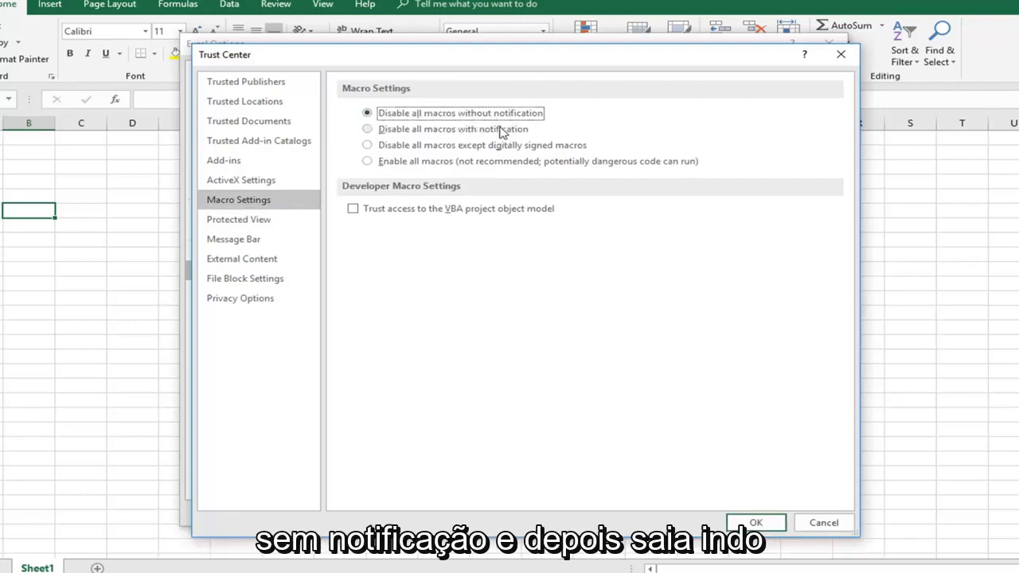
left_click(754, 522)
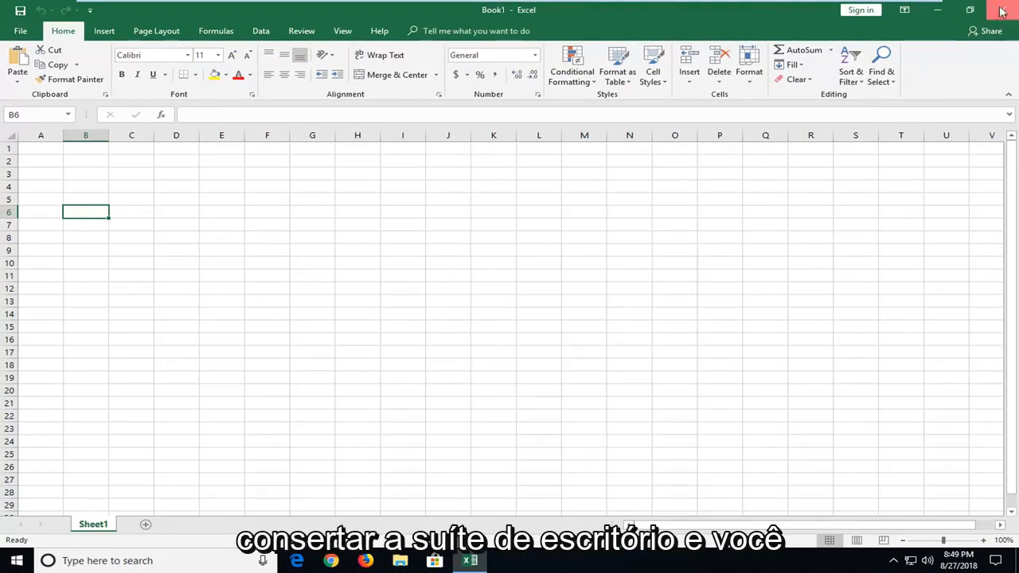
- Close Excel from the title bar, leaving the Windows desktop
left_click(1002, 10)
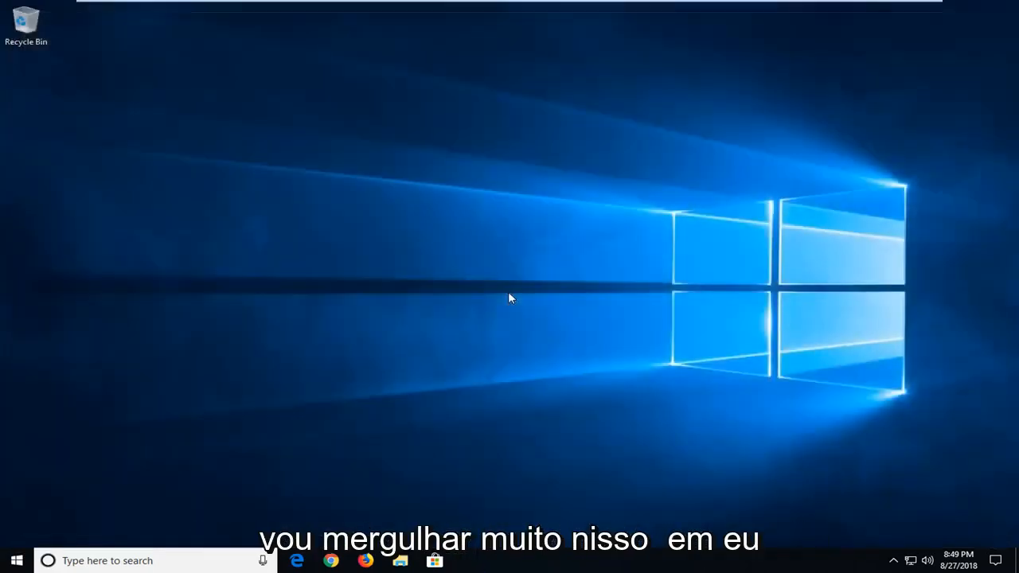
mouse_move(392, 363)
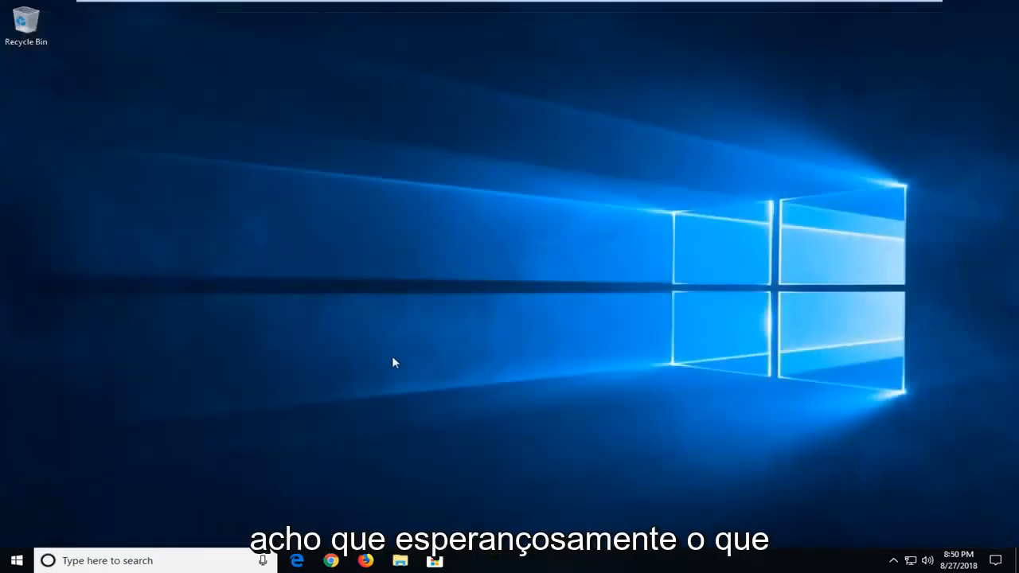